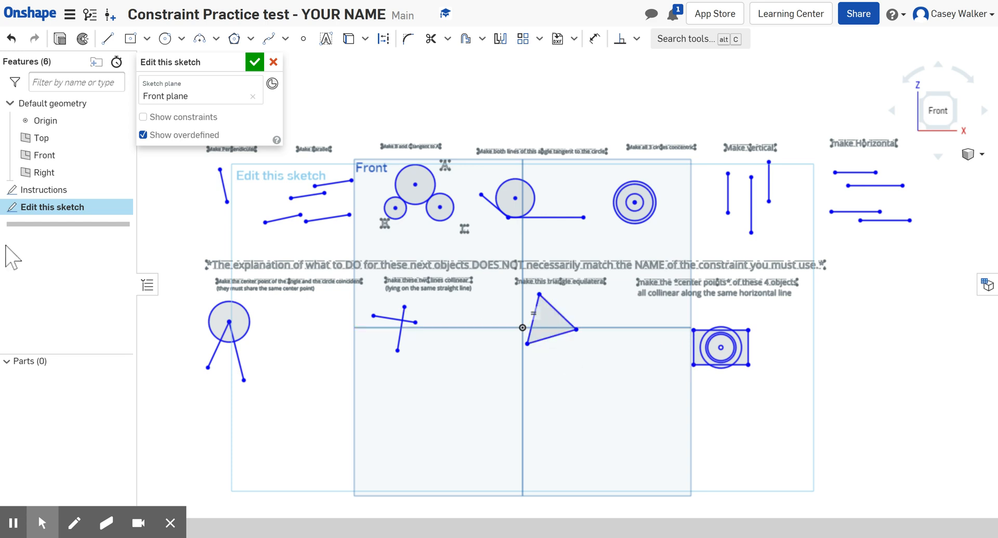
# Exit sketch edit mode with the green checkmark, returning to the Part Studio.
pyautogui.click(254, 62)
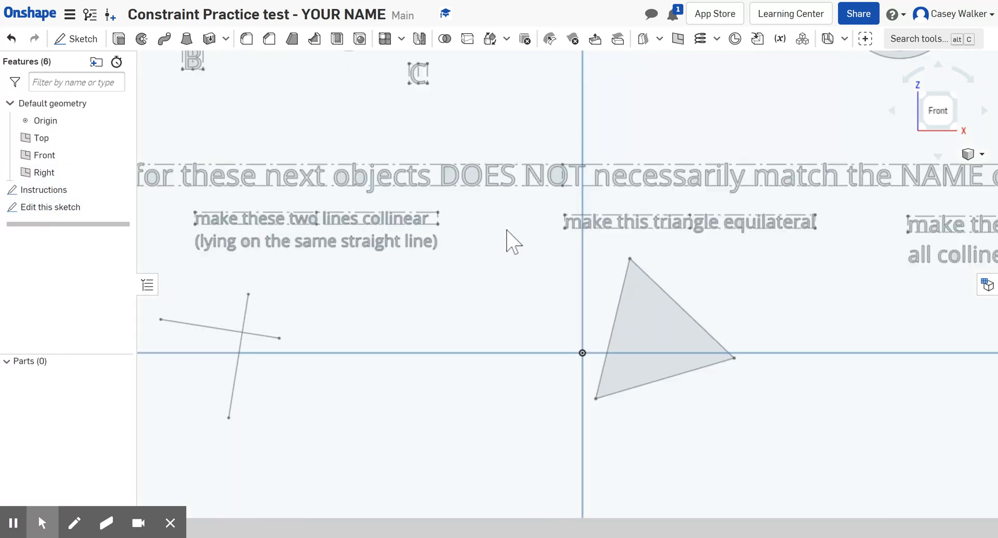
# Reopen 'Edit this sketch' and pull the two crossing lines apart.
pyautogui.click(51, 206)
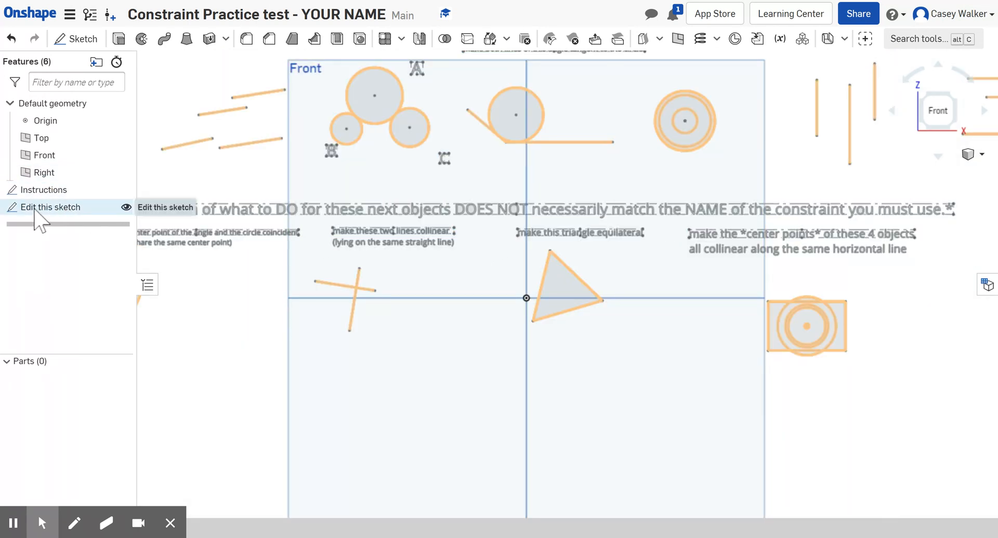
pyautogui.click(51, 207)
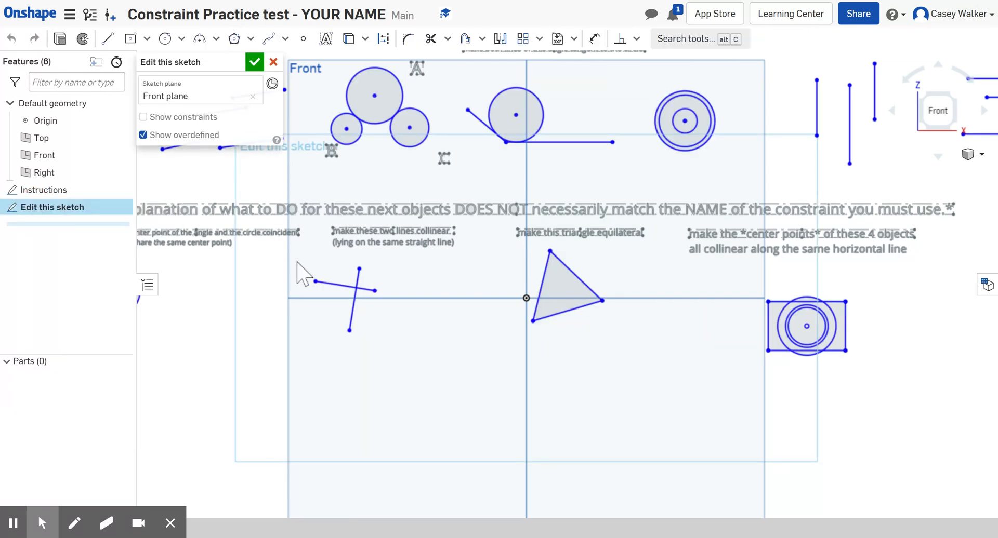
pyautogui.click(343, 289)
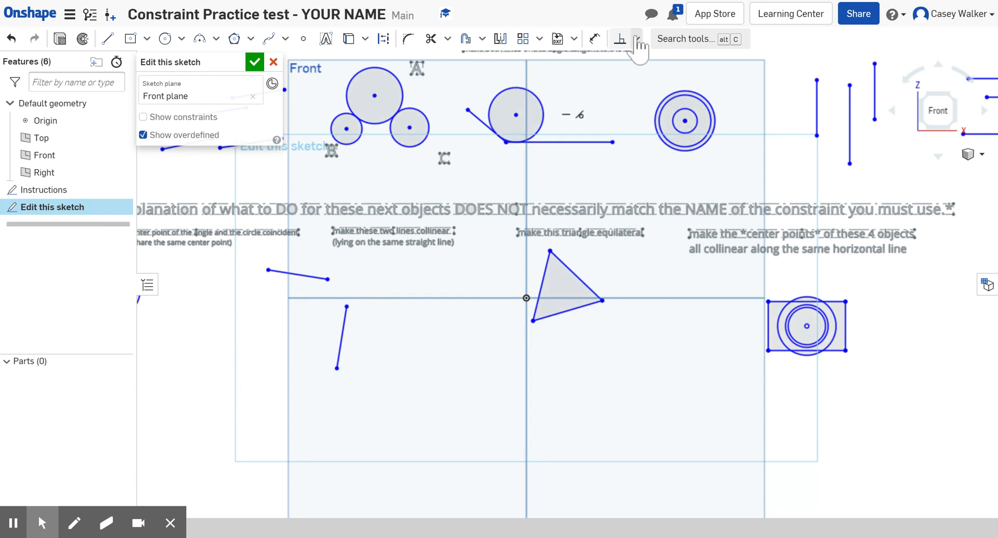
# Apply a Coincident constraint between the steeper line's top endpoint and the other line's end.
pyautogui.click(619, 39)
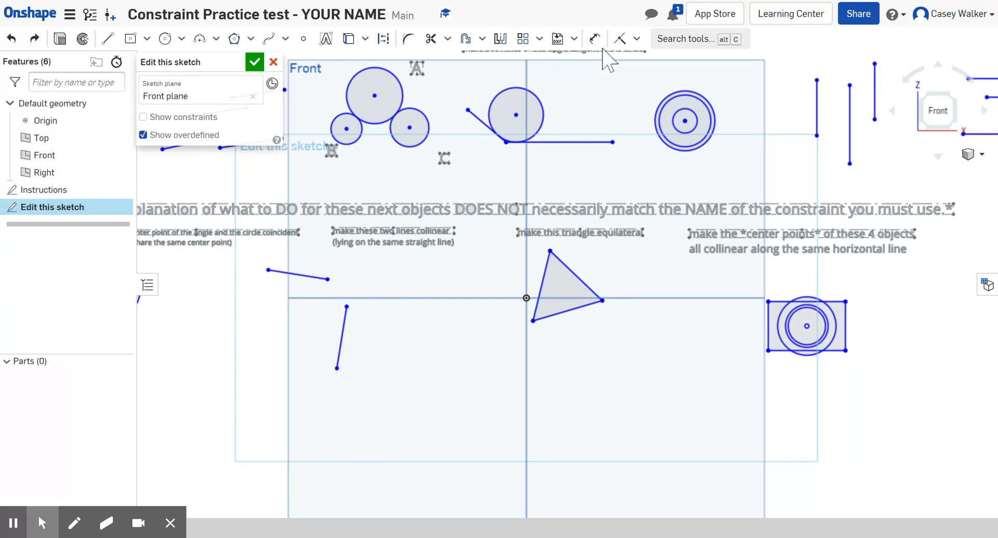
pyautogui.click(620, 38)
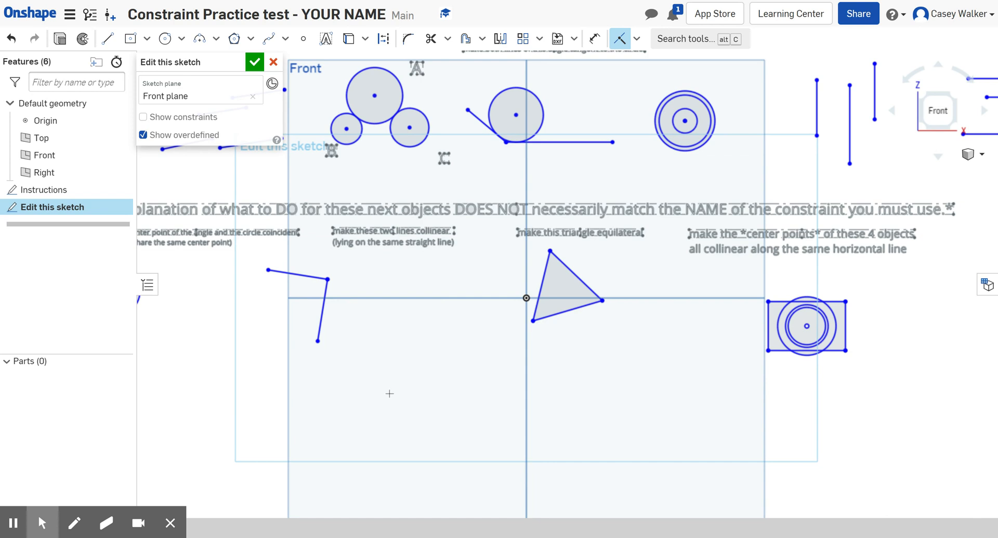
pyautogui.click(299, 275)
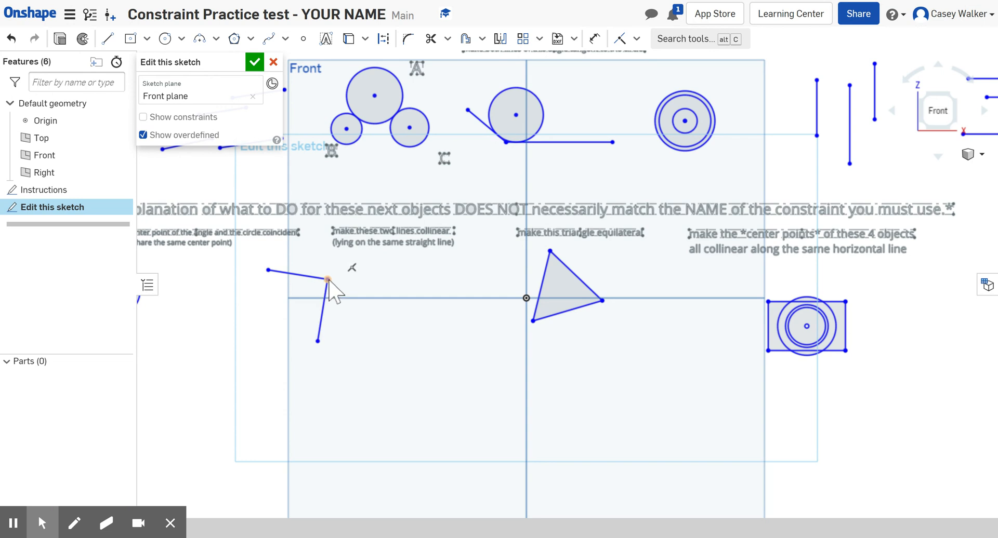
pyautogui.click(327, 279)
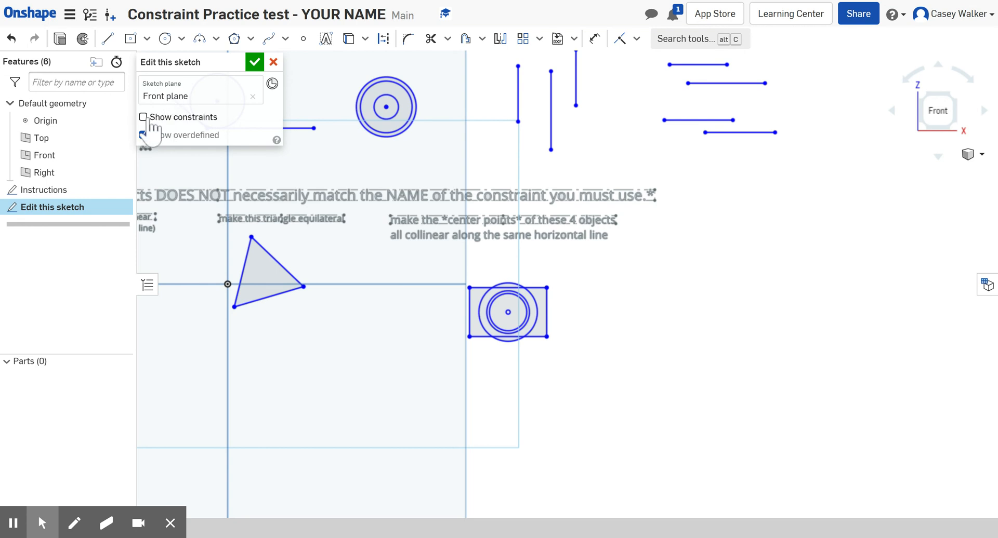
# Enable 'Show constraints' in the Edit this sketch dialog.
pyautogui.click(144, 135)
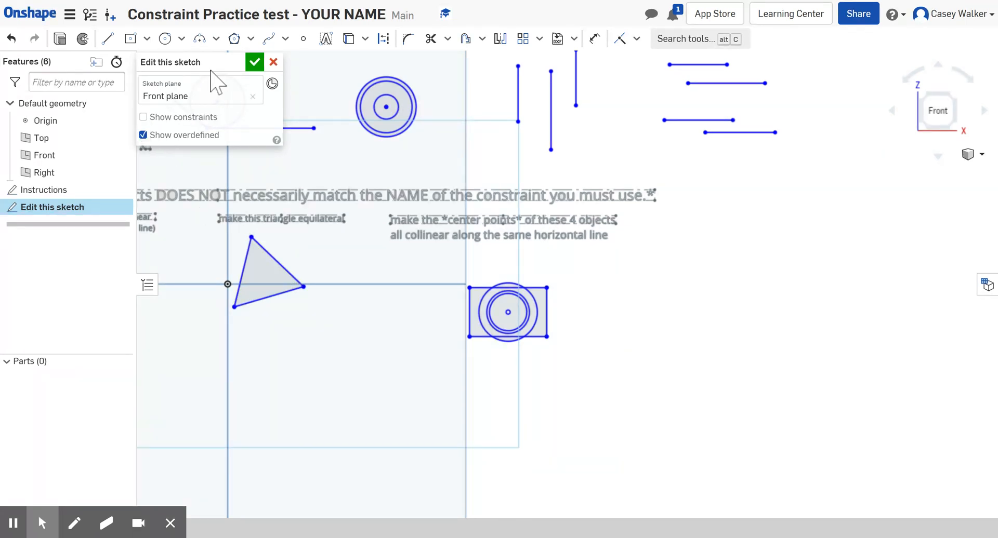
pyautogui.click(144, 116)
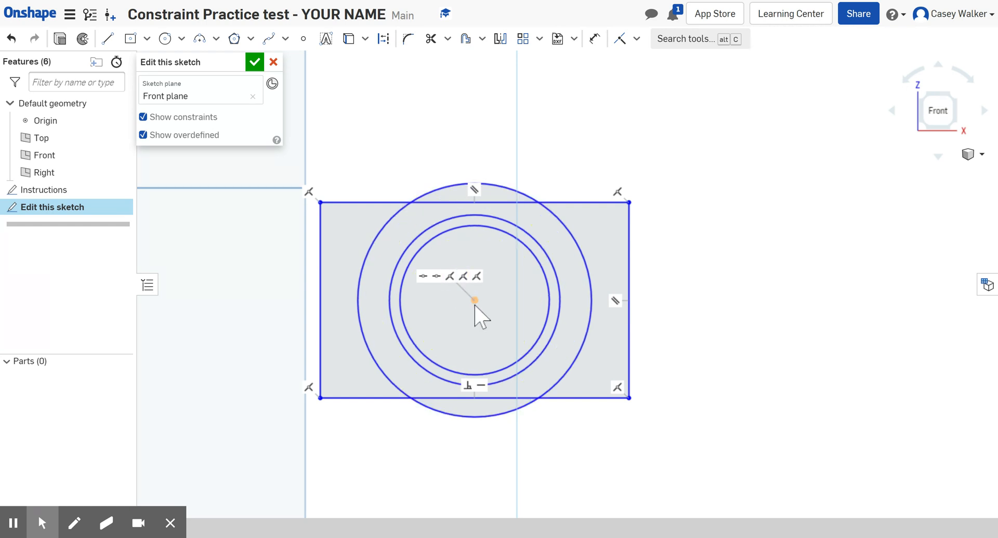
# Select the constraints linking the middle circle and the rectangle's top edge.
pyautogui.click(476, 276)
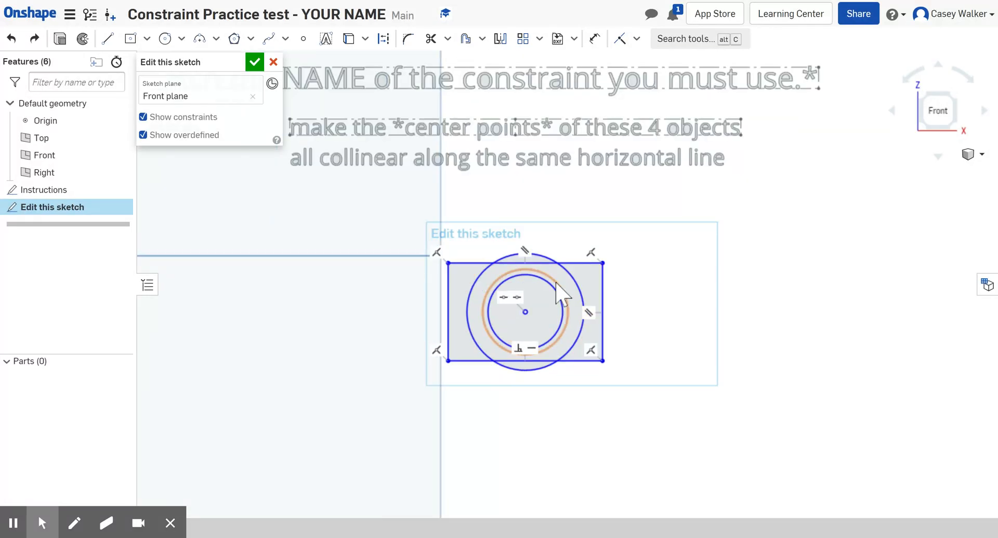
pyautogui.click(668, 300)
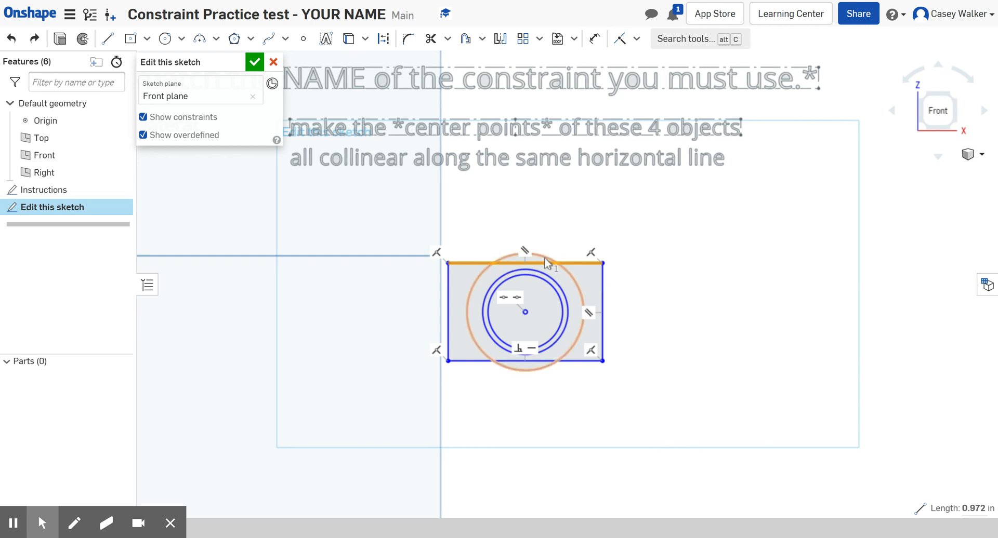
pyautogui.click(525, 312)
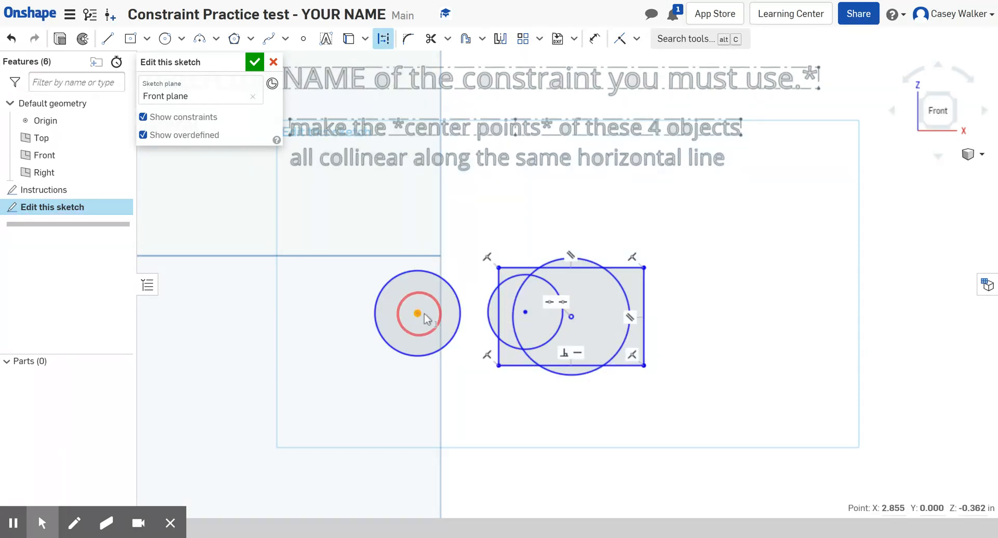
# Drag the freed circle to the upper right and the rectangle to the left.
pyautogui.moveTo(416, 314); pyautogui.dragTo(797, 238)
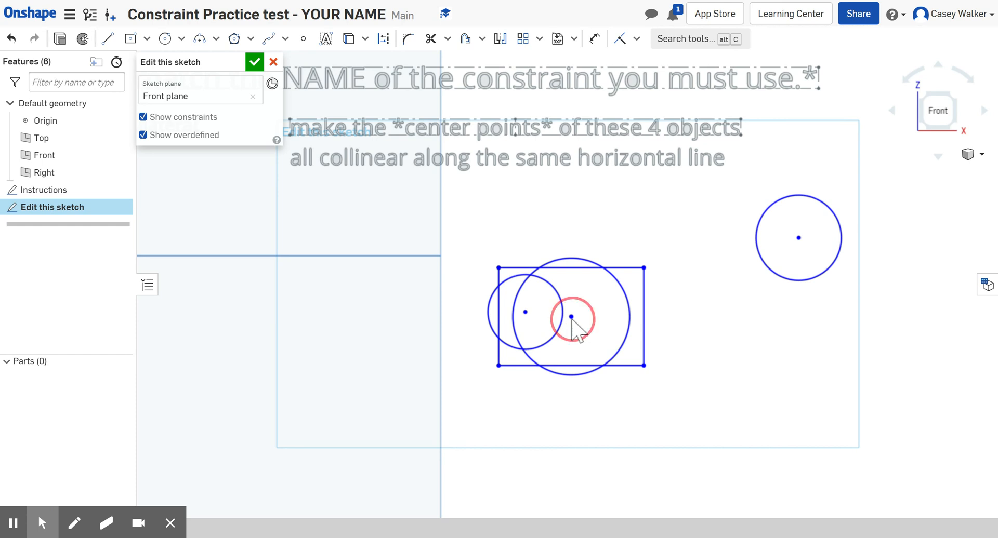
pyautogui.click(572, 318)
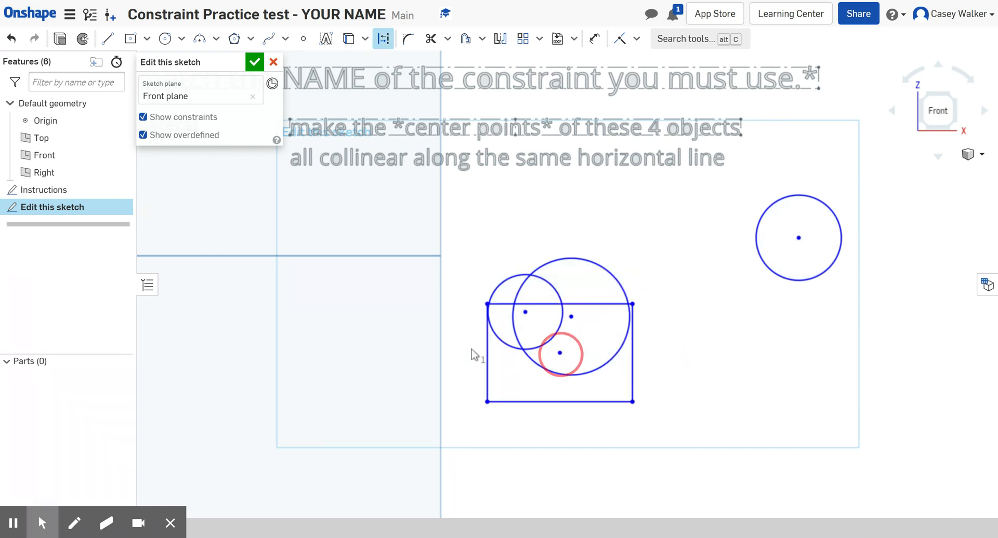
pyautogui.moveTo(561, 354); pyautogui.dragTo(342, 329)
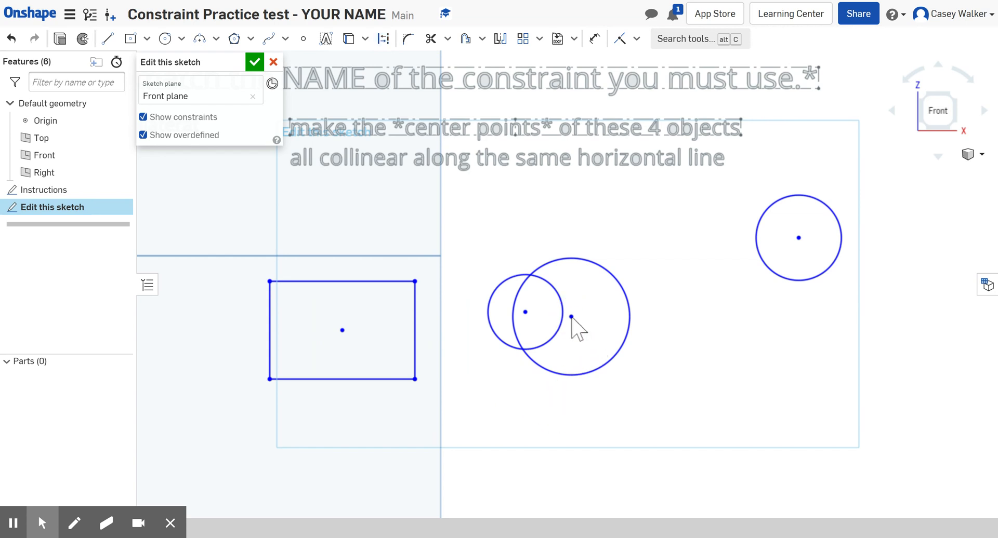
pyautogui.moveTo(531, 325)
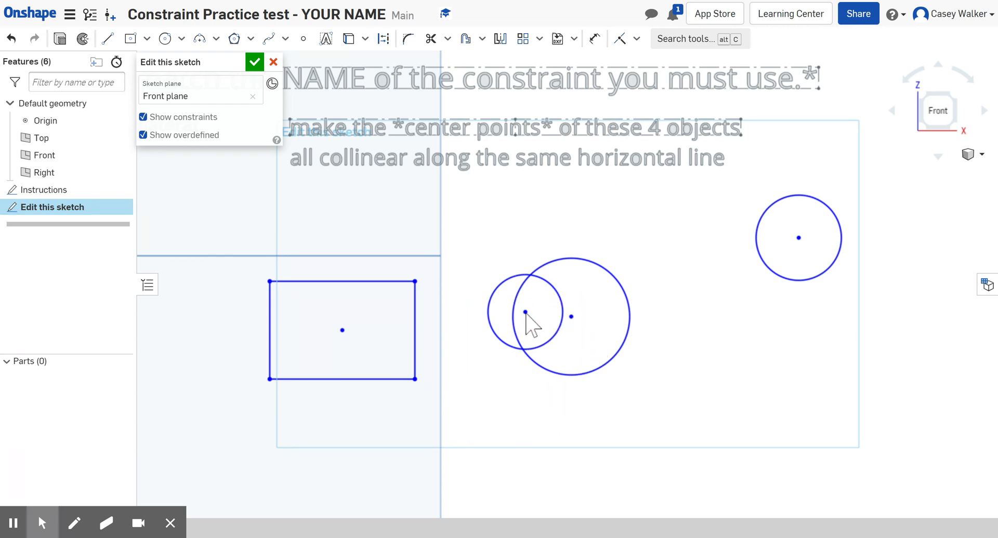
pyautogui.moveTo(556, 341)
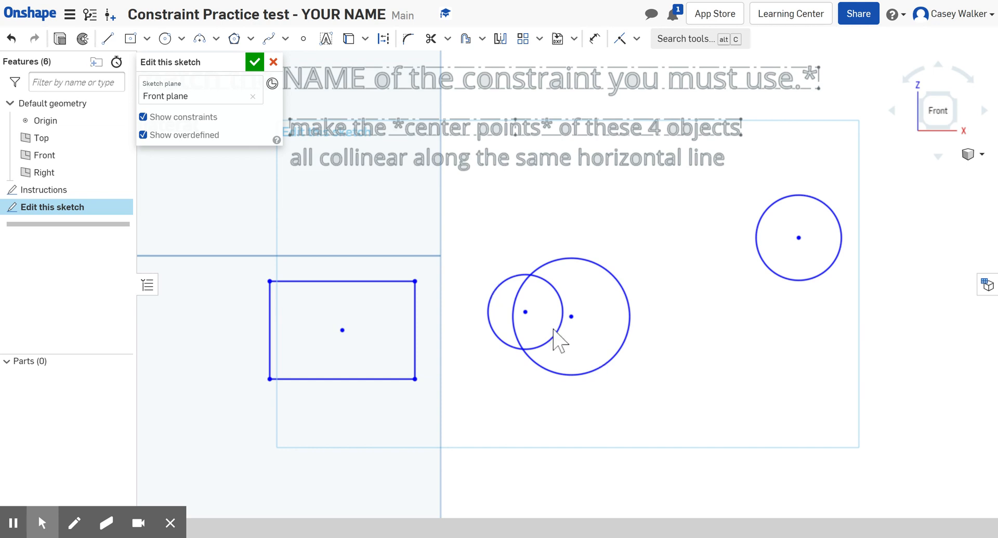
# Select the larger circle to move it off the smaller one.
pyautogui.click(571, 317)
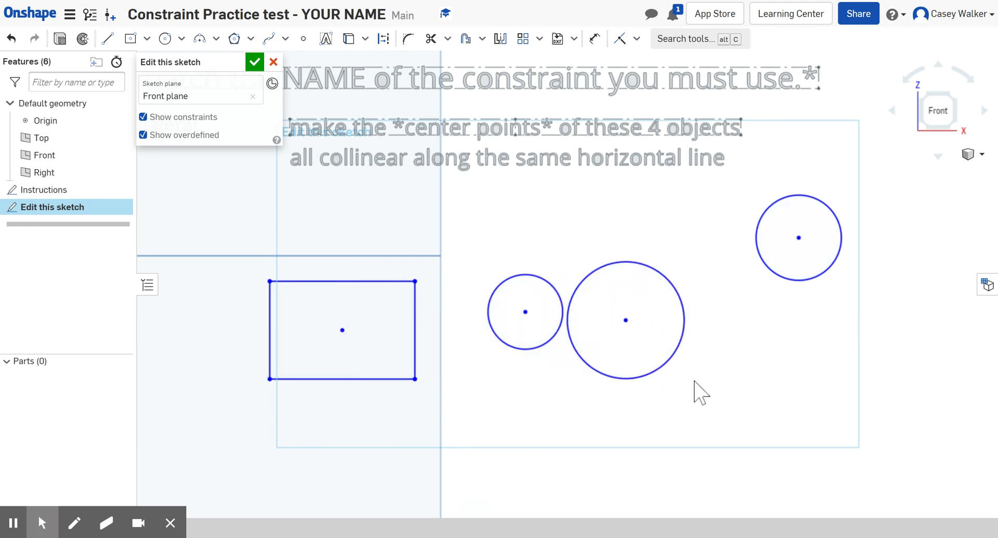
pyautogui.moveTo(621, 318)
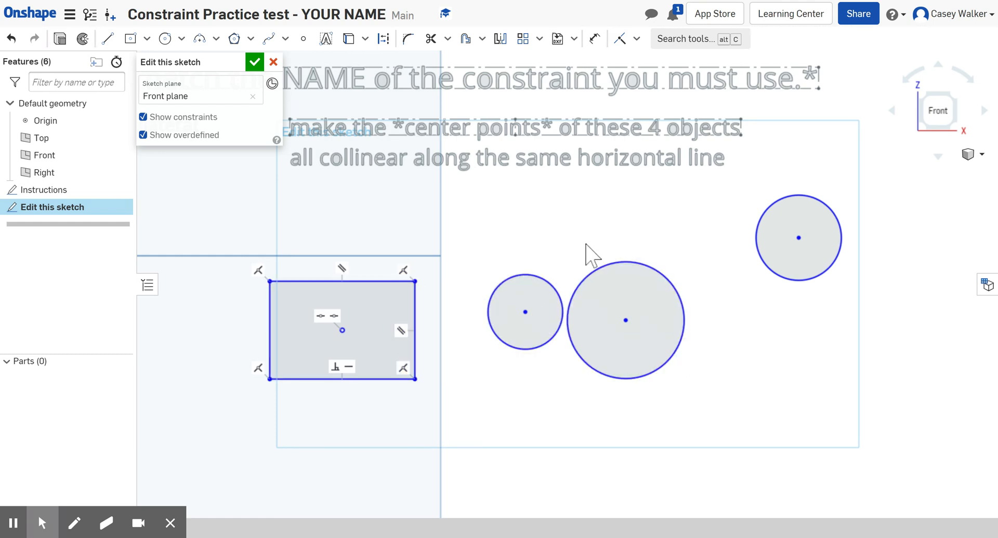
pyautogui.moveTo(417, 241)
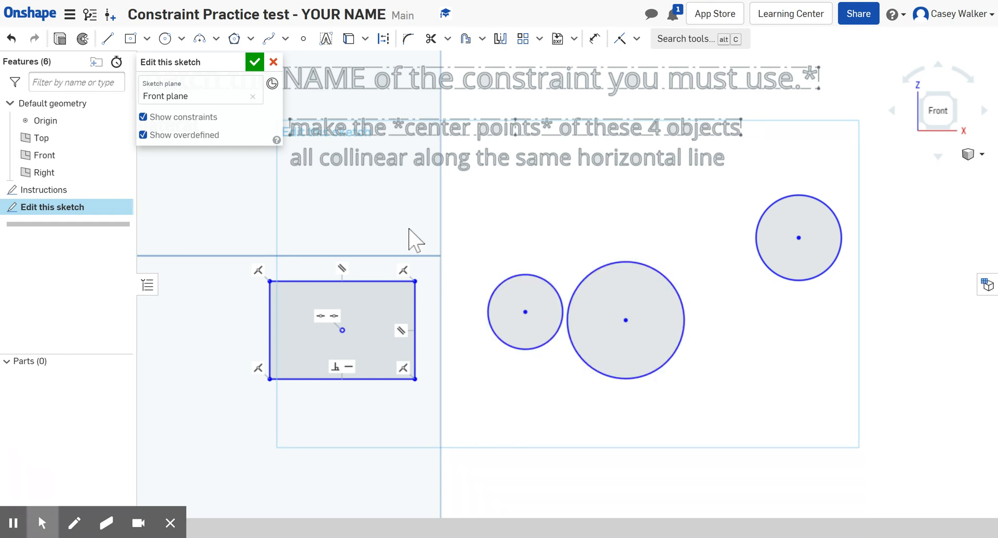